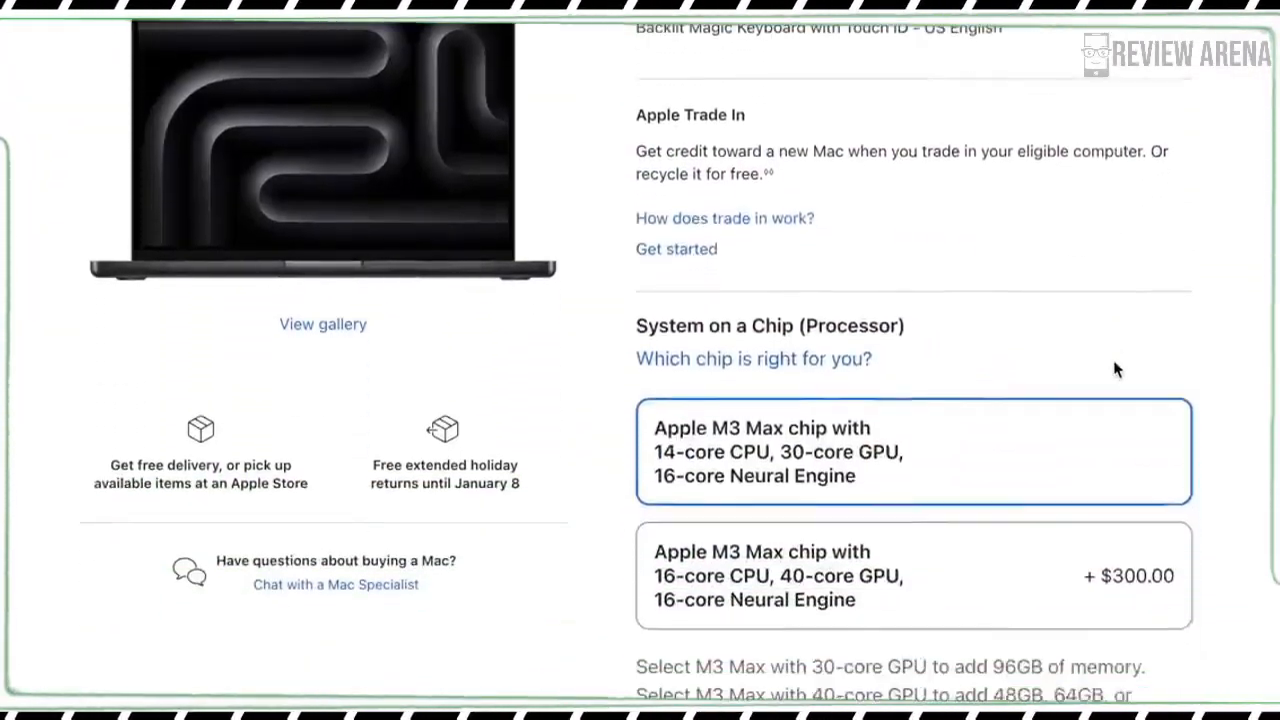
Step: Configure the MacBook Pro with the M3 Max 16-core CPU/40-core GPU and 48GB unified memory
{"action": "left_click", "coordinate": [912, 576]}
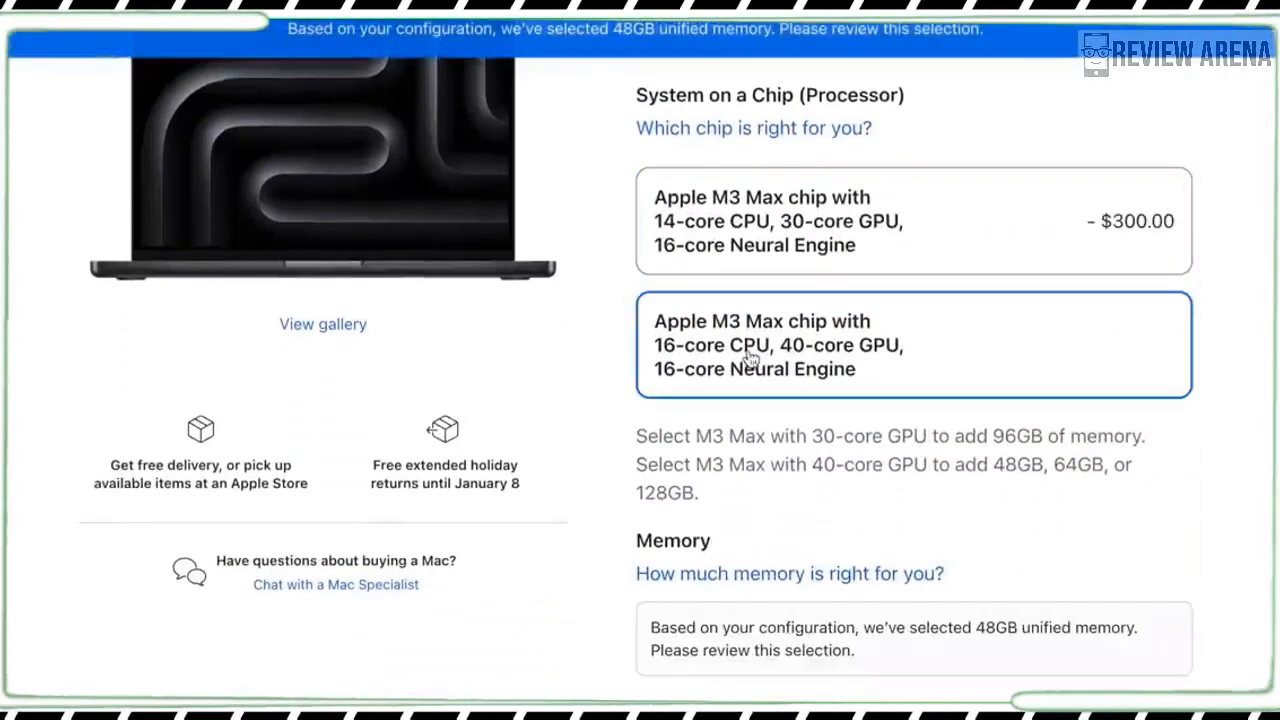
{"action": "scroll", "scroll_direction": "down", "scroll_amount": 3}
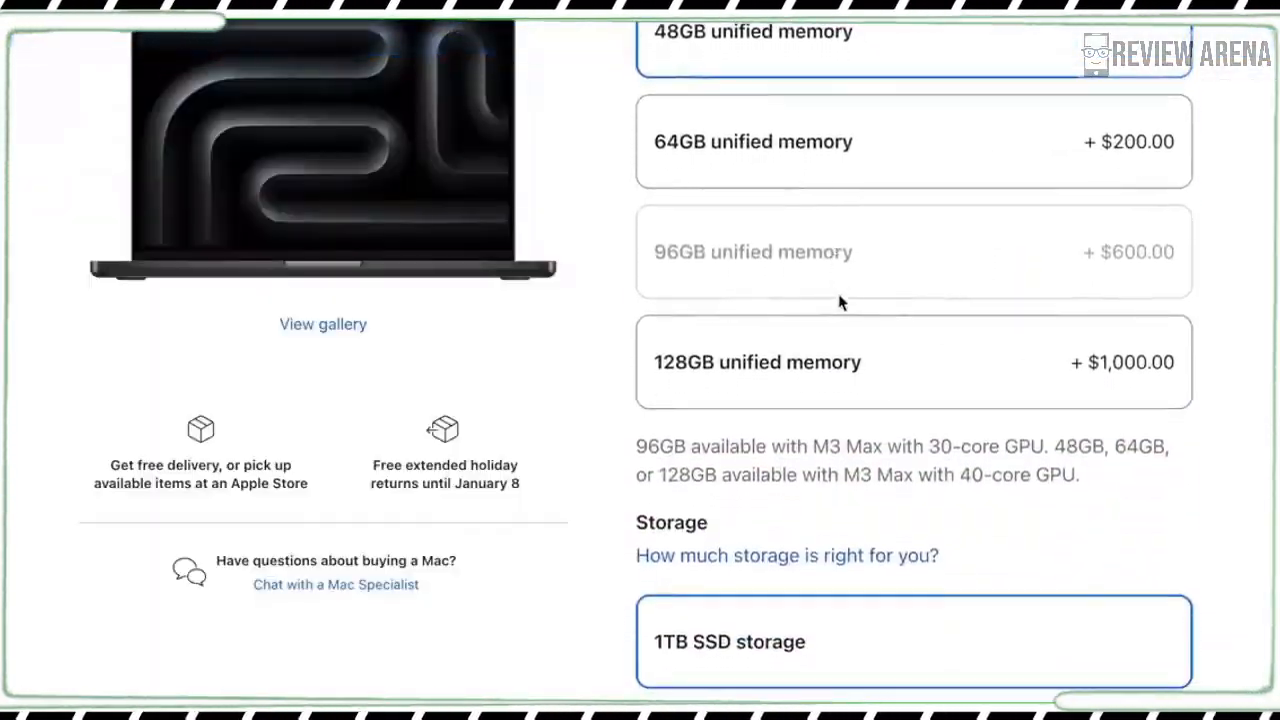
{"action": "left_click", "coordinate": [912, 362]}
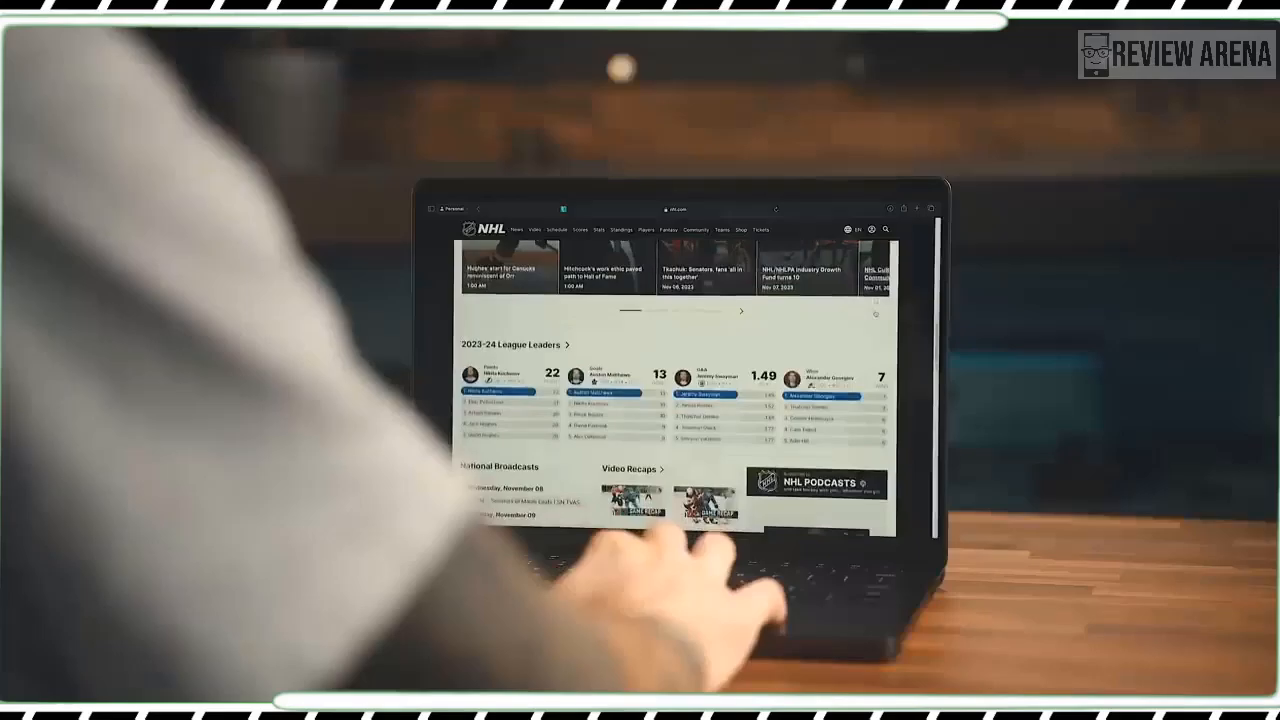
Step: Scroll the multi-core ranking to show the Apple M3 Max in third place at 24010
{"action": "scroll", "scroll_direction": "down", "scroll_amount": 3}
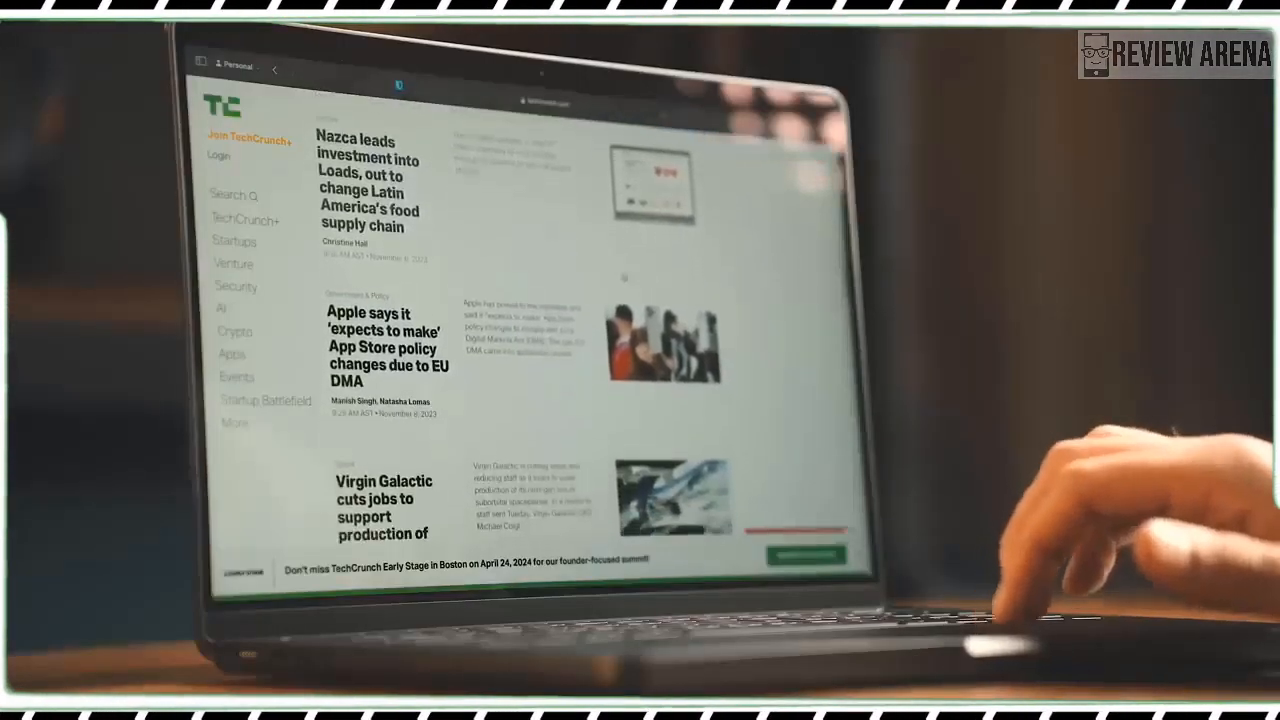
{"action": "scroll", "scroll_direction": "down", "scroll_amount": 3}
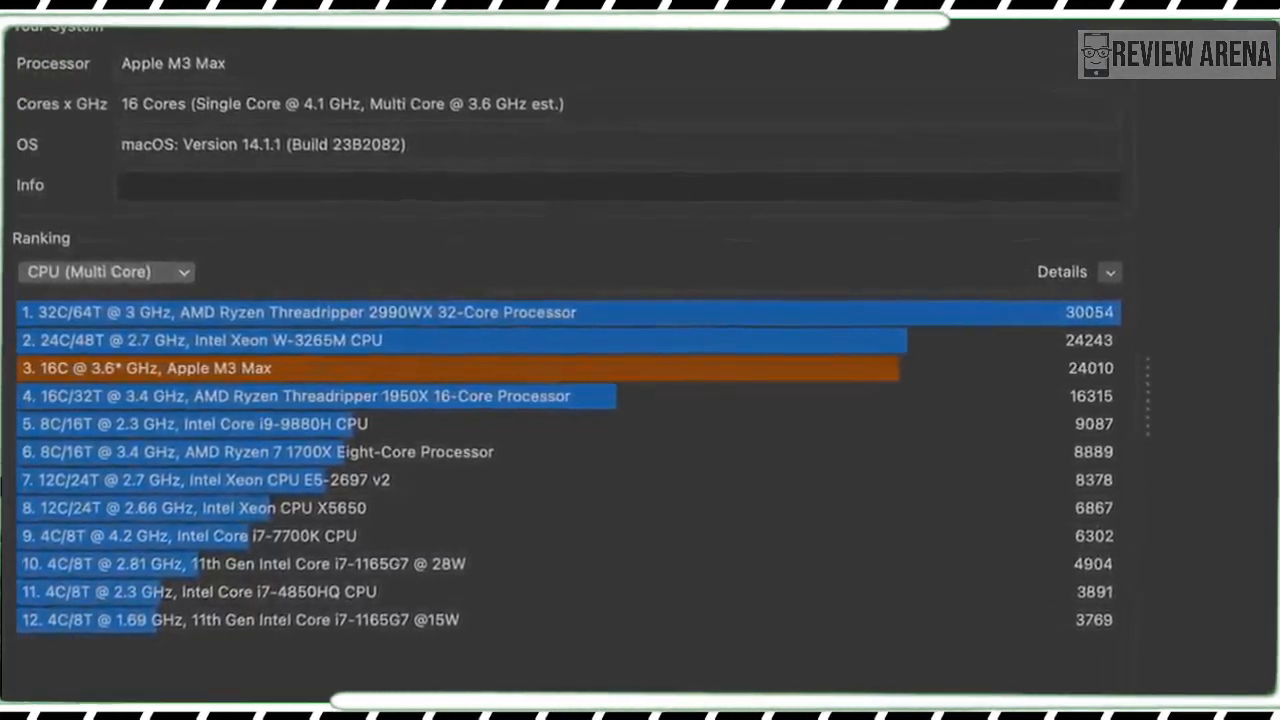
Step: Switch the ranking to CPU (Single Core), placing the Apple M3 Max first at 1952
{"action": "scroll", "scroll_direction": "up", "scroll_amount": 3}
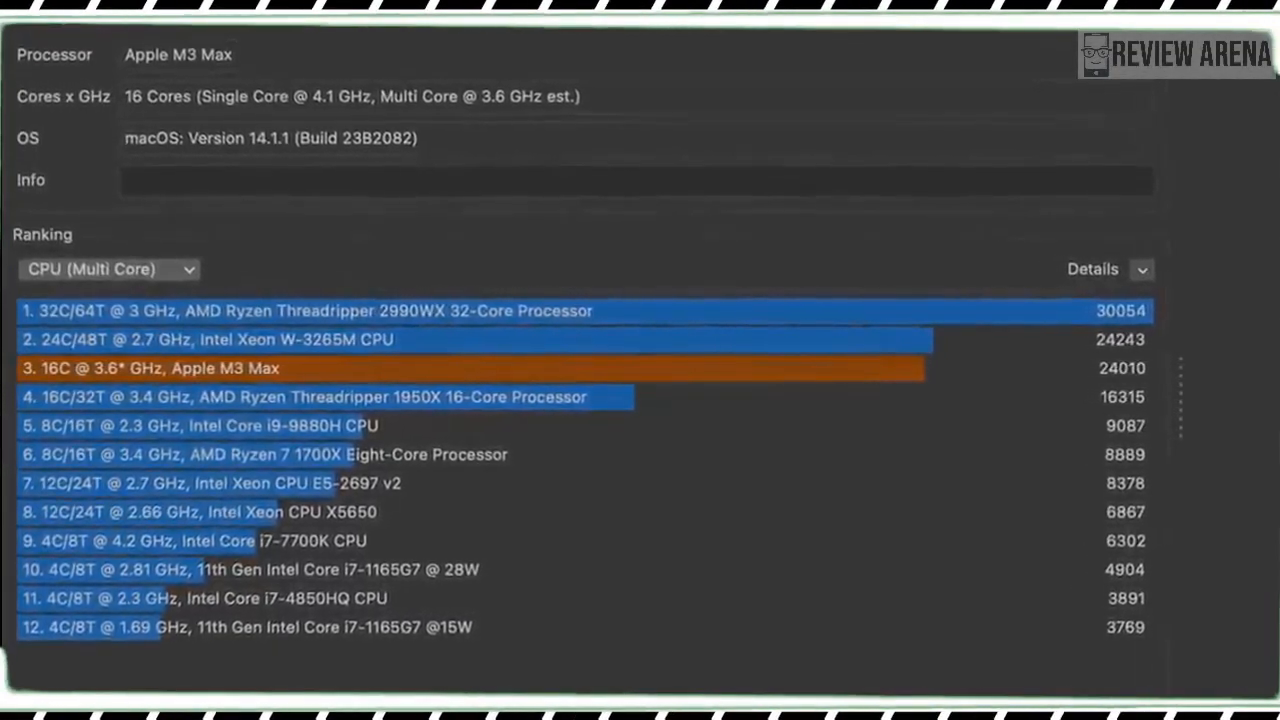
{"action": "left_click", "coordinate": [108, 268]}
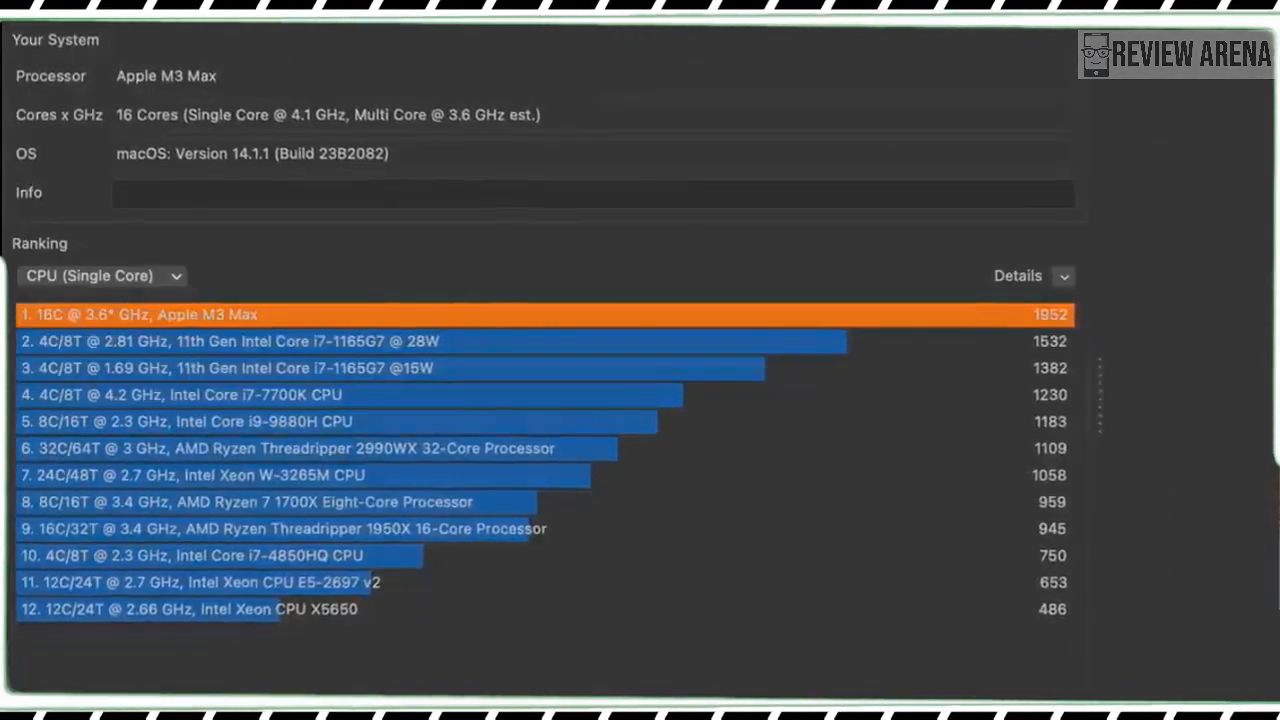